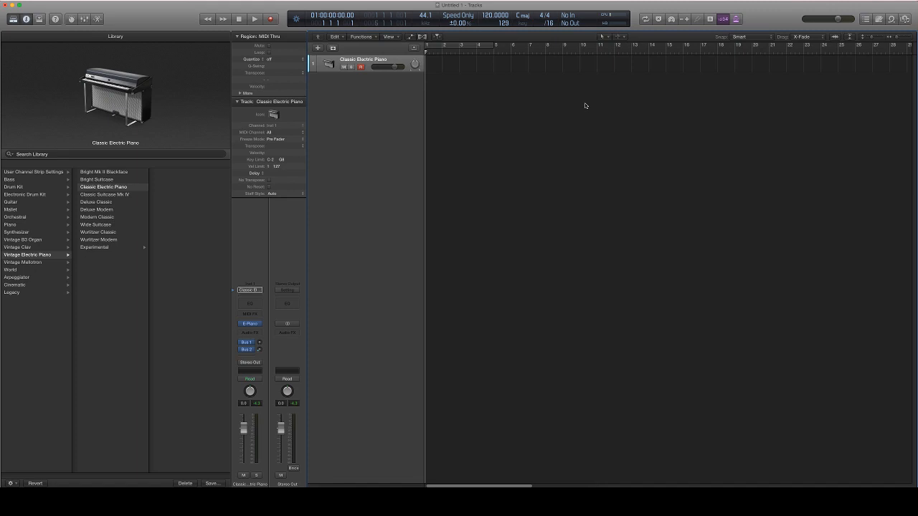
pyautogui.moveTo(542, 190)
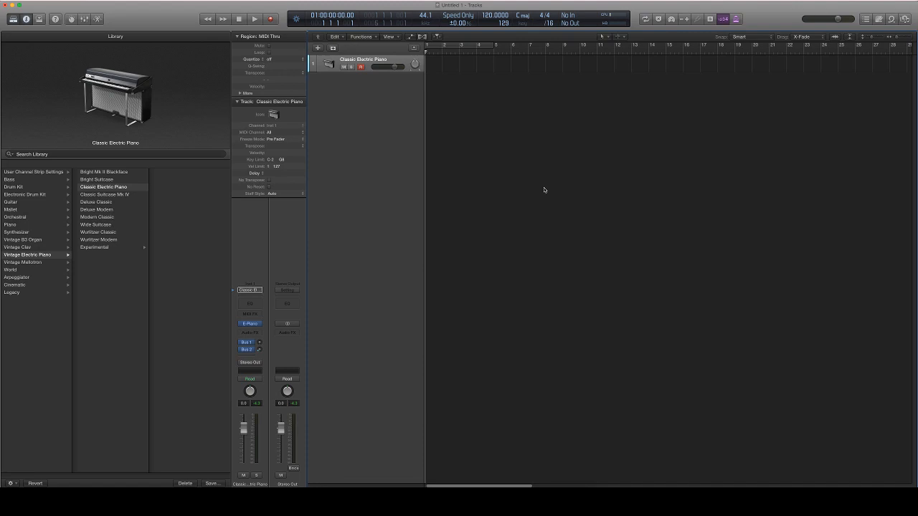
pyautogui.moveTo(436, 383)
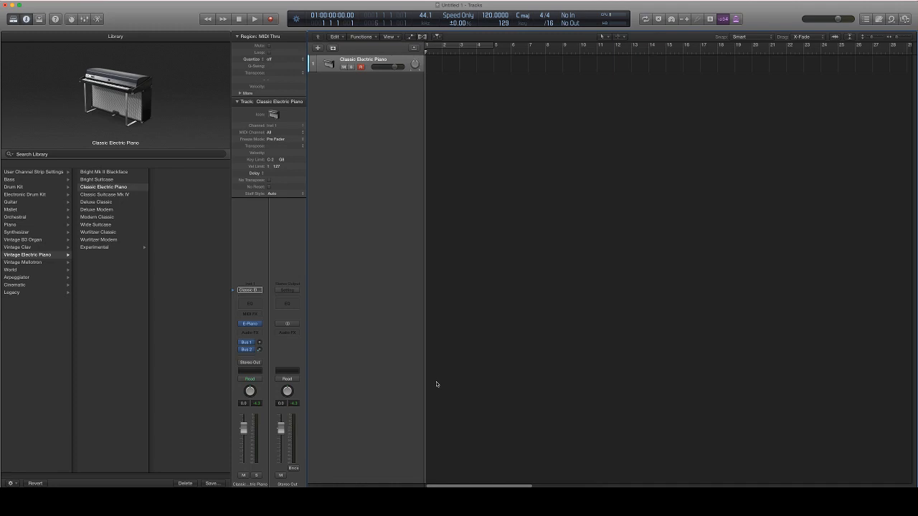
pyautogui.moveTo(330, 479)
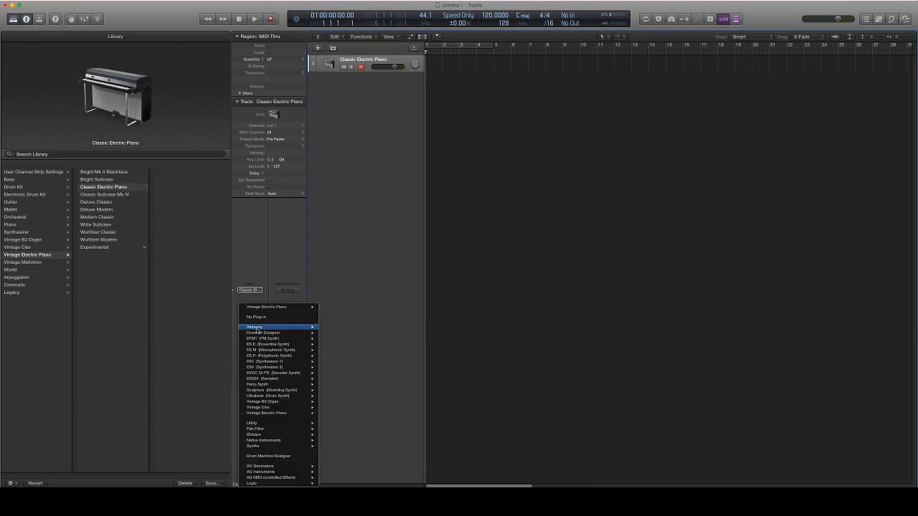
# - Add a second software instrument track using the stereo EXS24 sampler
pyautogui.click(250, 323)
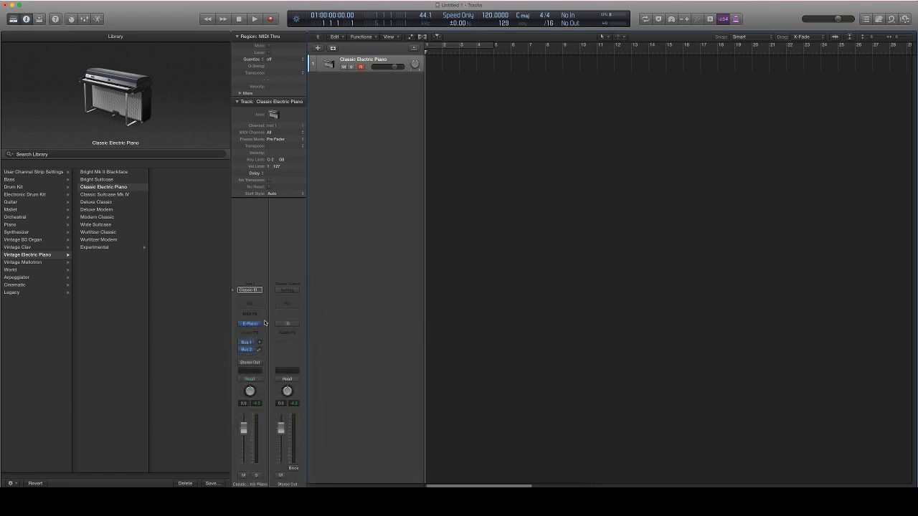
pyautogui.click(250, 323)
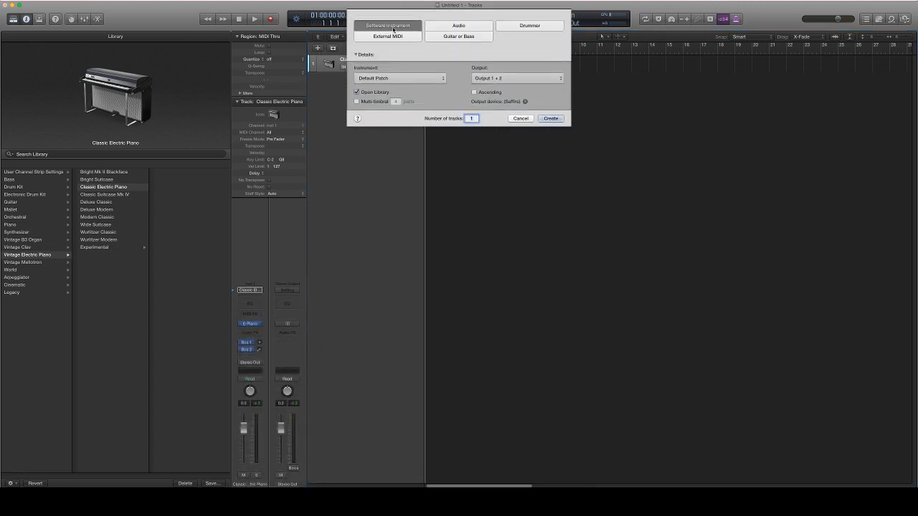
pyautogui.click(399, 79)
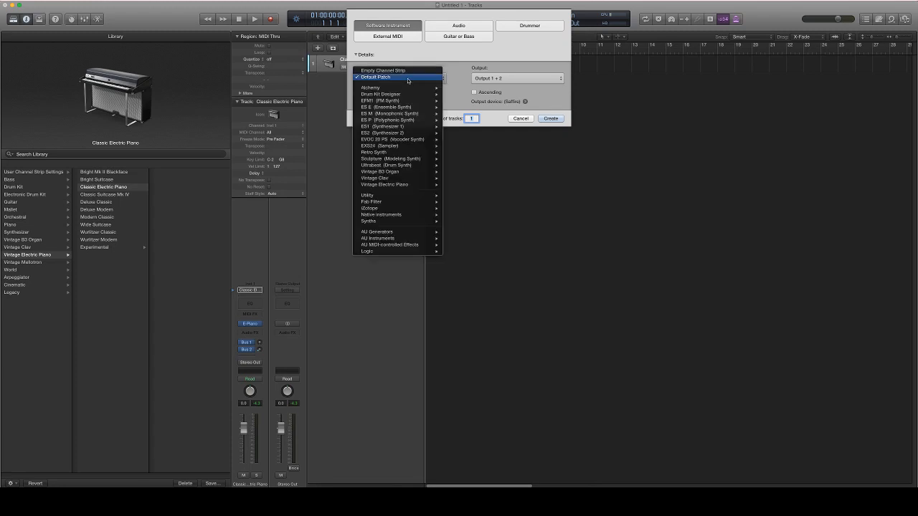
pyautogui.moveTo(387, 145)
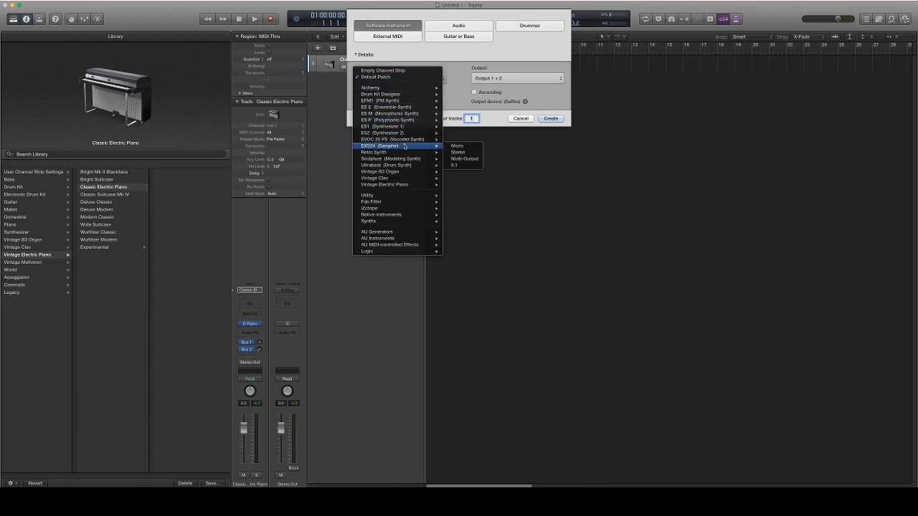
pyautogui.moveTo(470, 155)
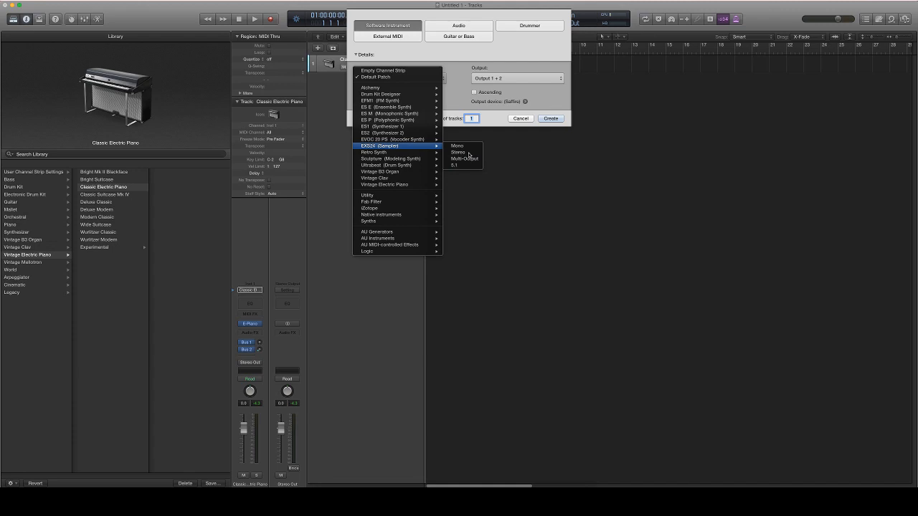
pyautogui.click(457, 152)
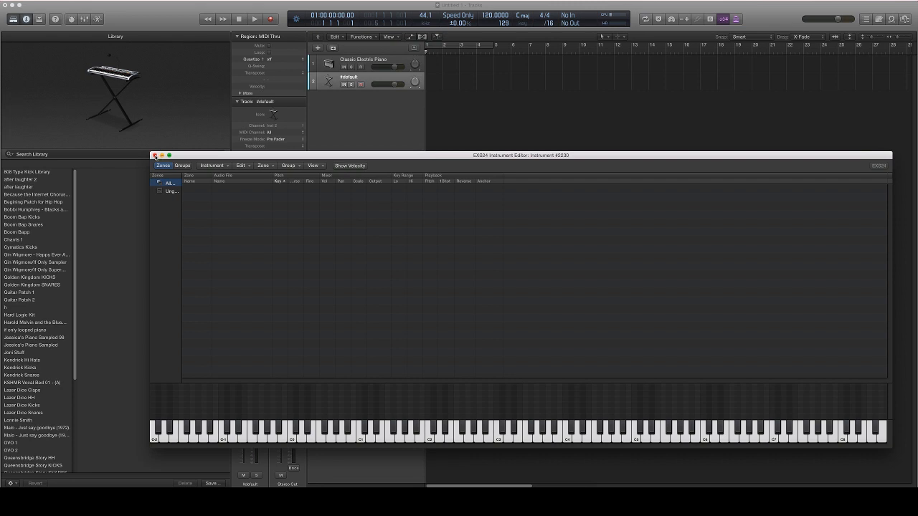
# - Close the editor, glance at Logic Preferences, then reopen the EXS24 instrument editor
pyautogui.click(34, 5)
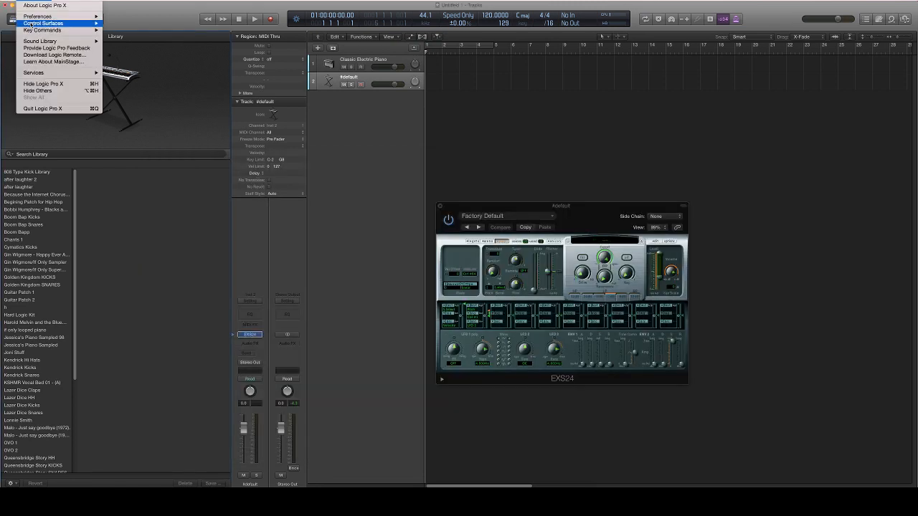
pyautogui.moveTo(38, 17)
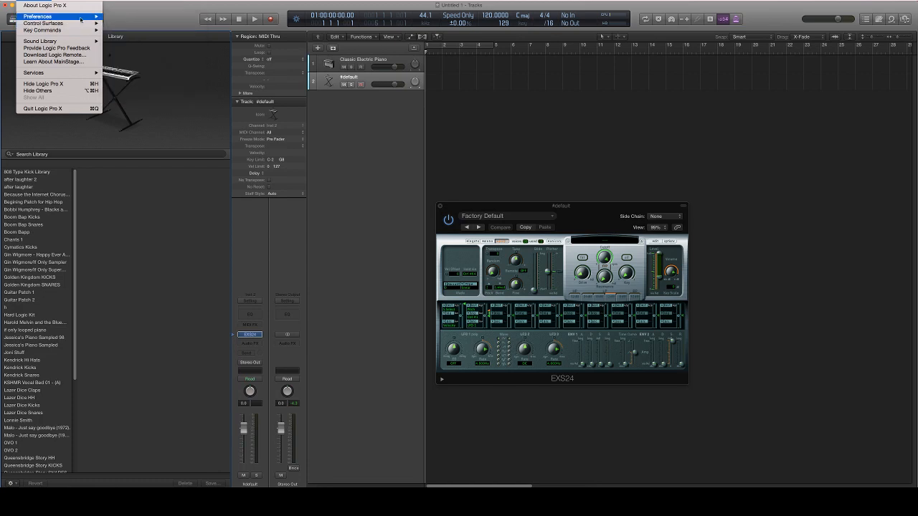
pyautogui.click(36, 17)
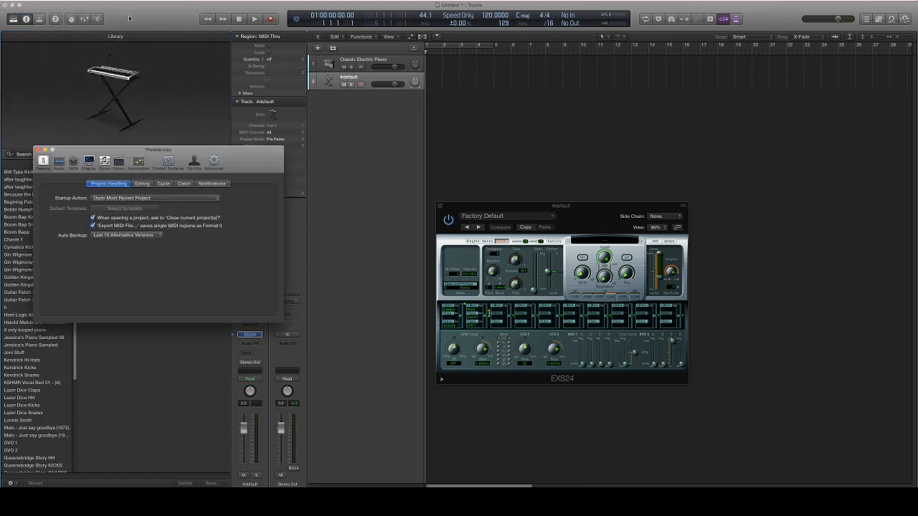
pyautogui.click(14, 5)
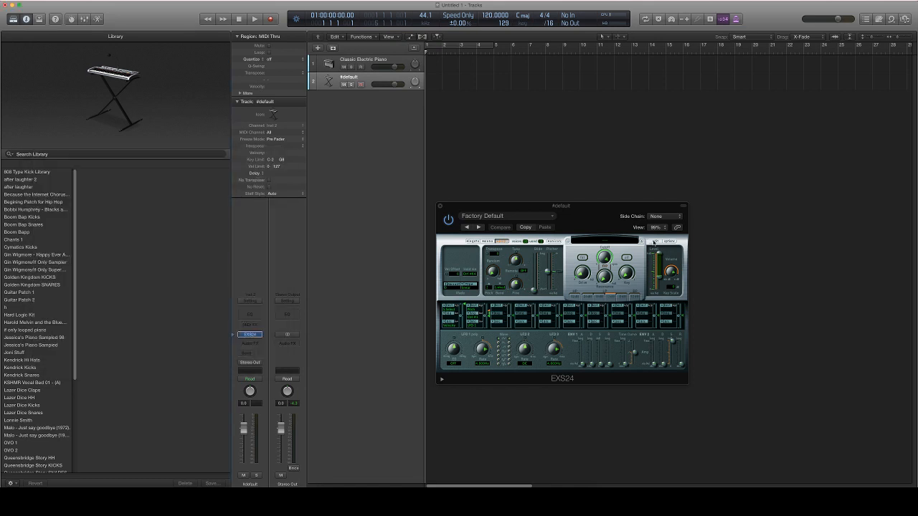
pyautogui.click(220, 173)
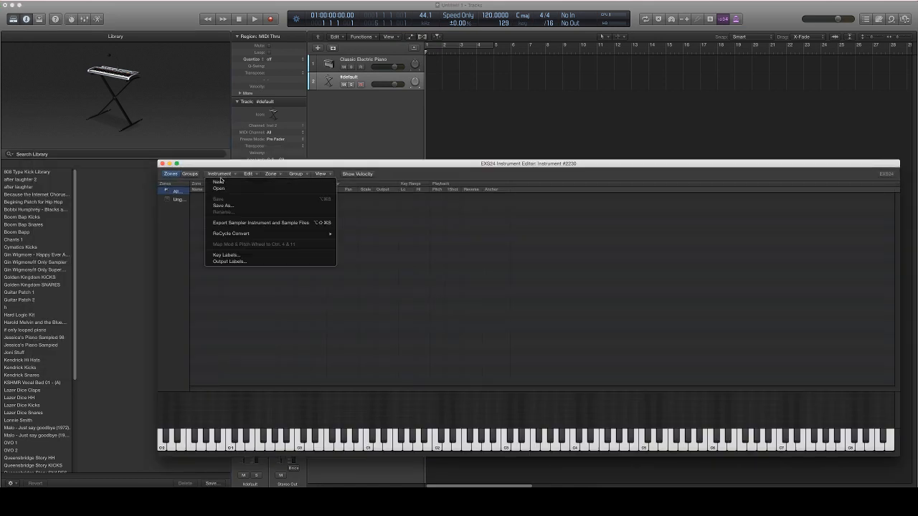
pyautogui.moveTo(419, 237)
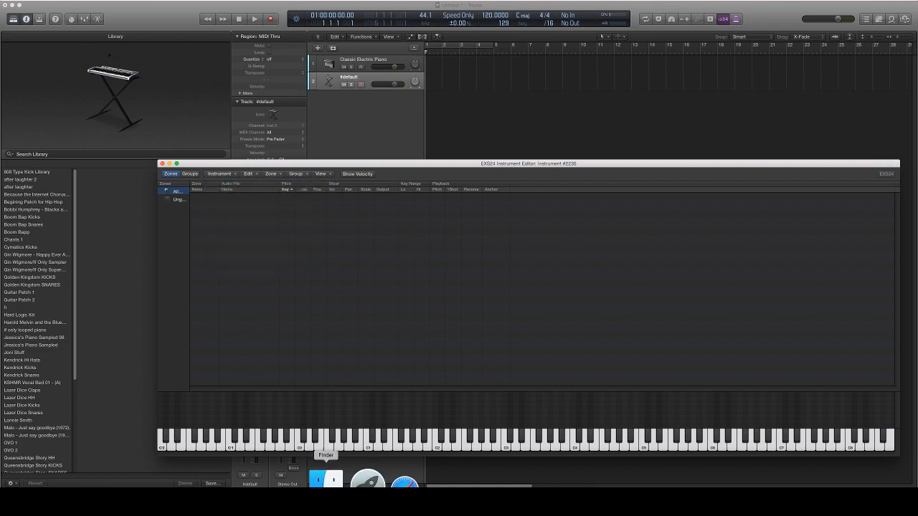
# - Drag the sixteen kick WAV files from Finder into the EXS24 zone area
pyautogui.click(325, 478)
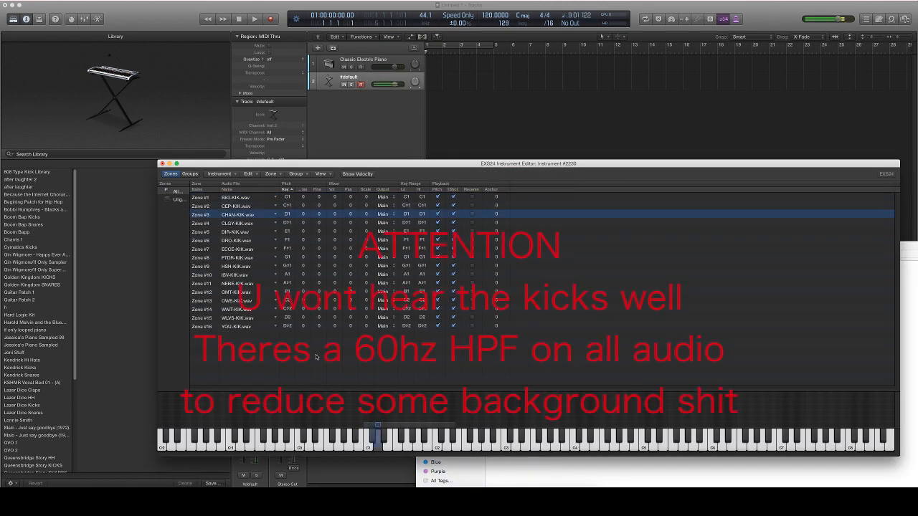
pyautogui.click(236, 240)
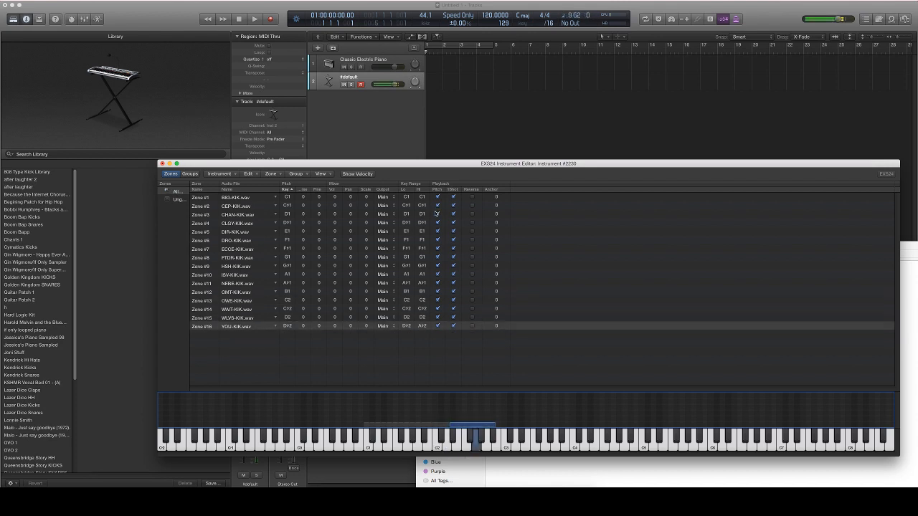
pyautogui.click(475, 424)
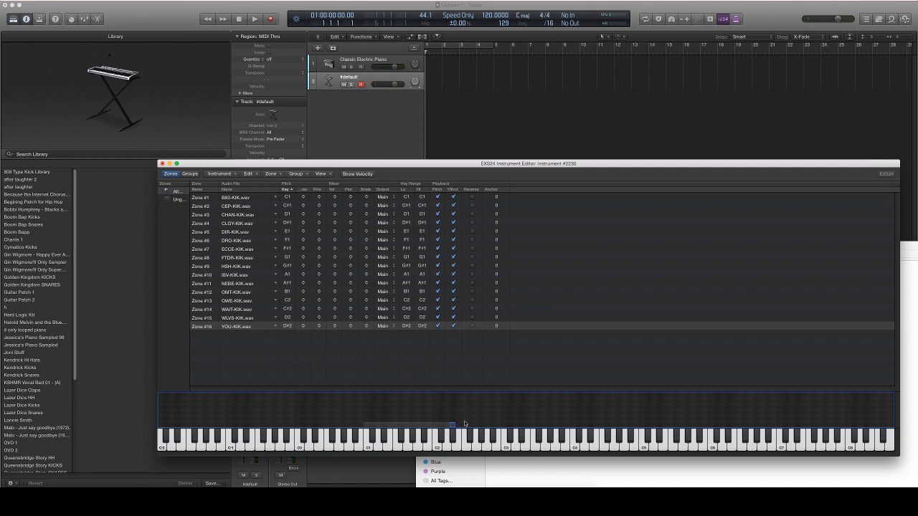
# - Select all sixteen kick zones and open the Instrument menu
pyautogui.click(237, 266)
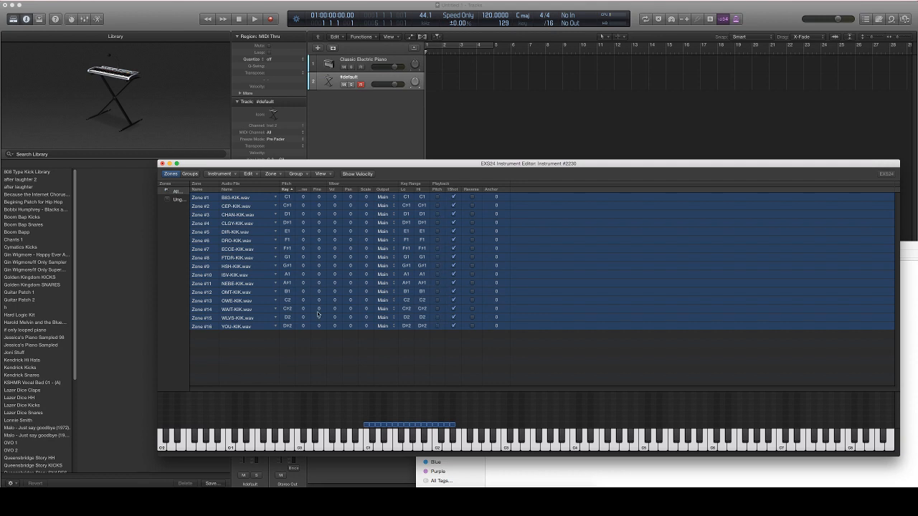
pyautogui.moveTo(438, 260)
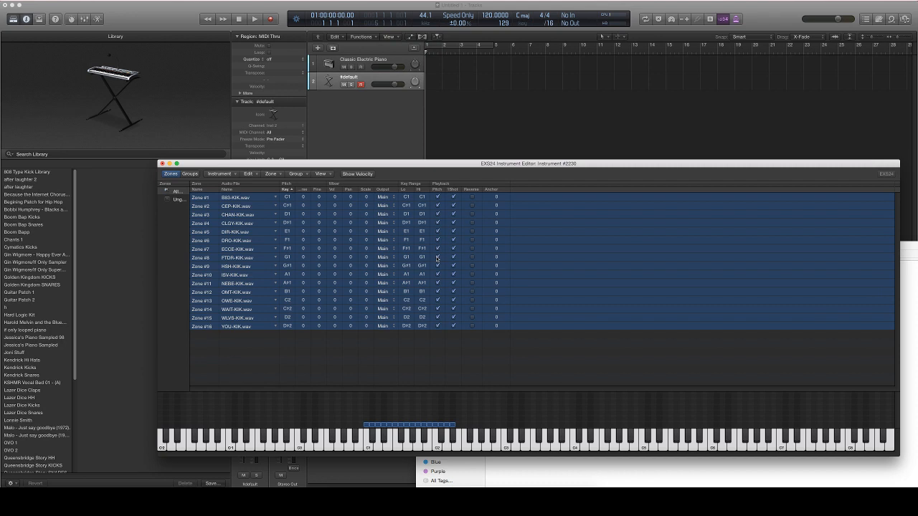
pyautogui.click(171, 164)
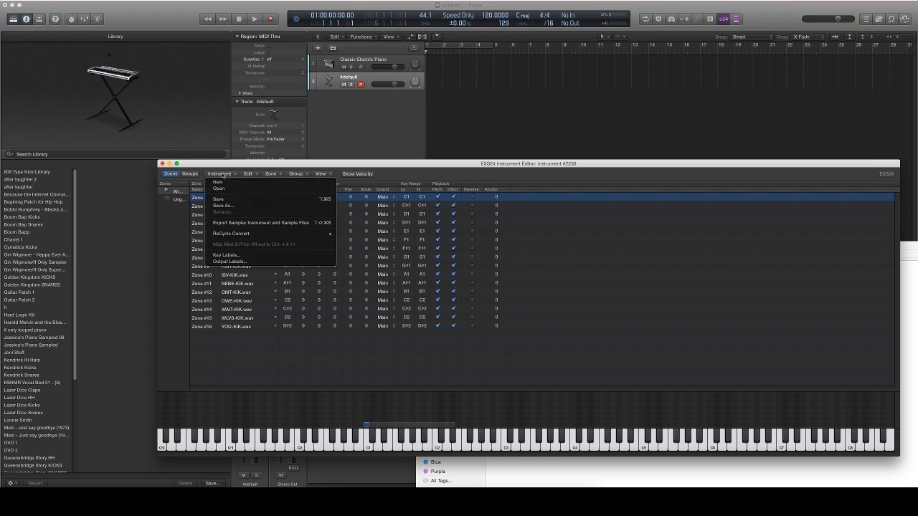
# - Name the kit 'Boom Bap Kicks' in Save As, cancel, and load the Boom Bapp patch
pyautogui.click(223, 206)
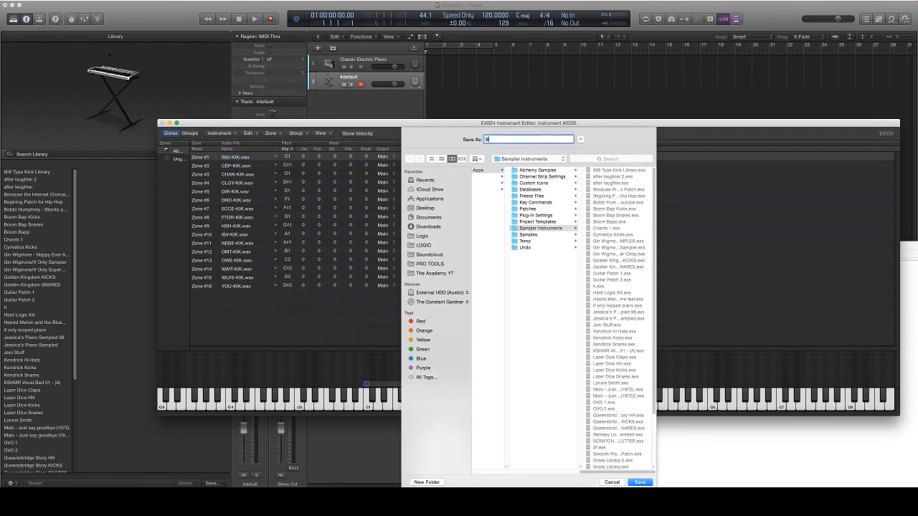
pyautogui.write('Boom Bap Kicks')
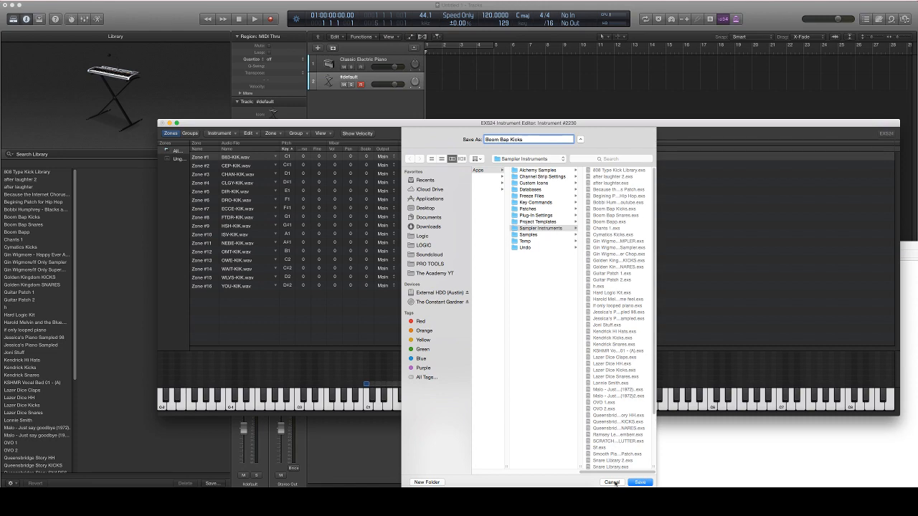
pyautogui.click(638, 481)
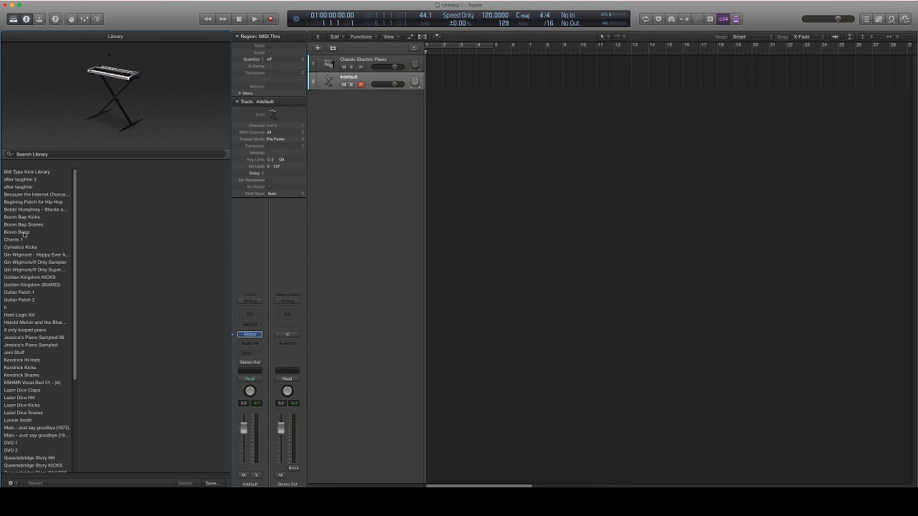
pyautogui.click(17, 232)
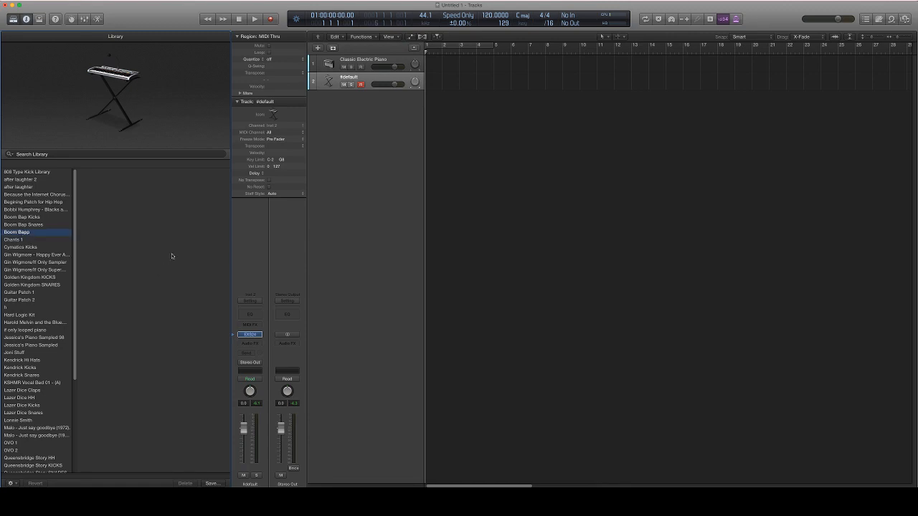
pyautogui.moveTo(89, 262)
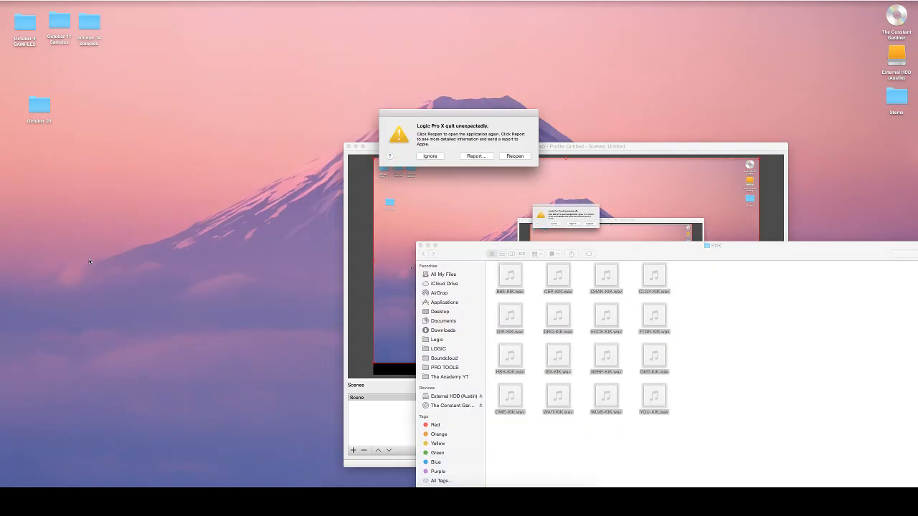
pyautogui.click(514, 156)
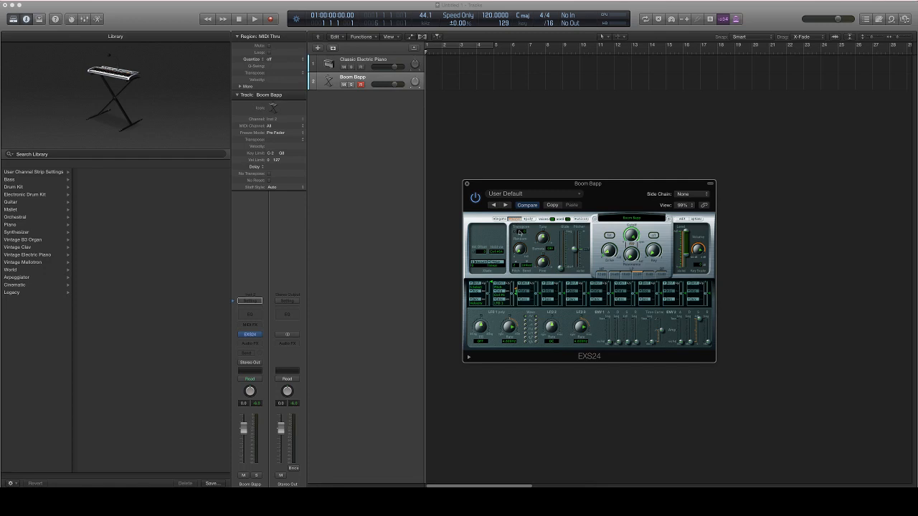
pyautogui.moveTo(519, 233)
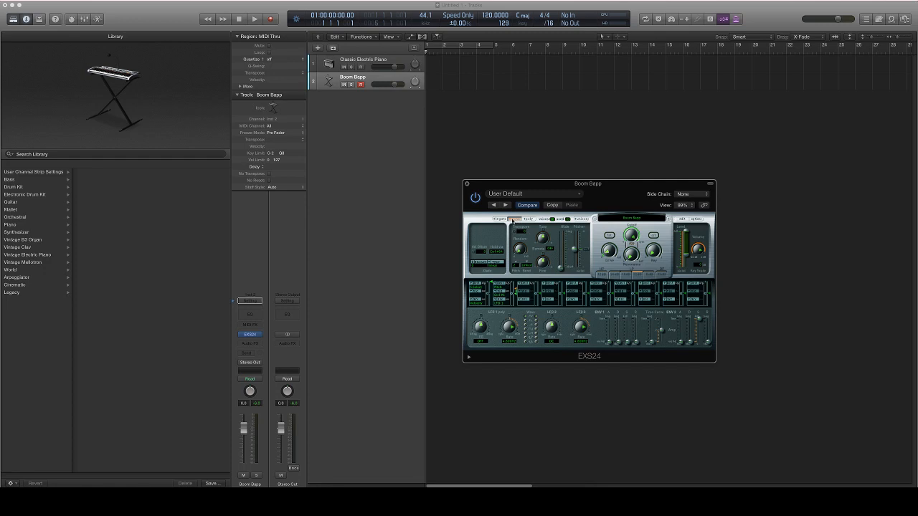
# - Keep Boom Bapp selected as the EXS24 instrument and close the sampler window
pyautogui.click(466, 184)
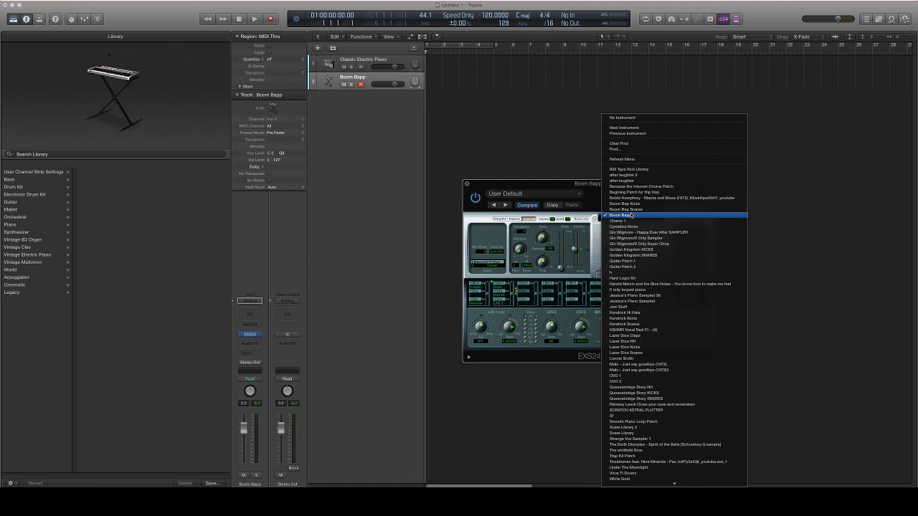
pyautogui.click(621, 215)
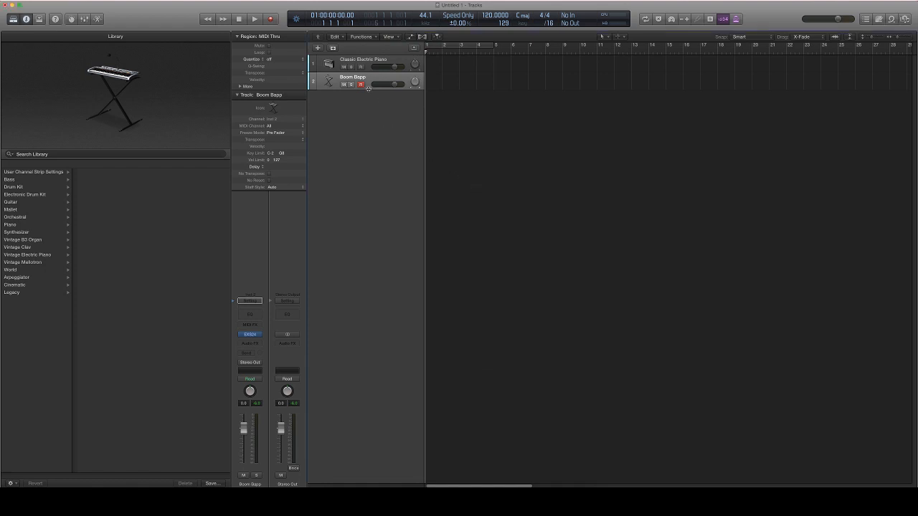
pyautogui.click(352, 76)
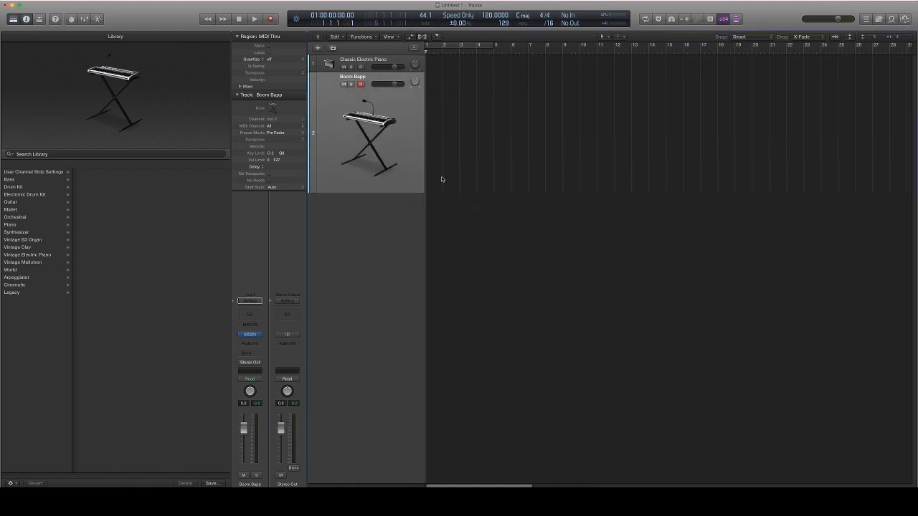